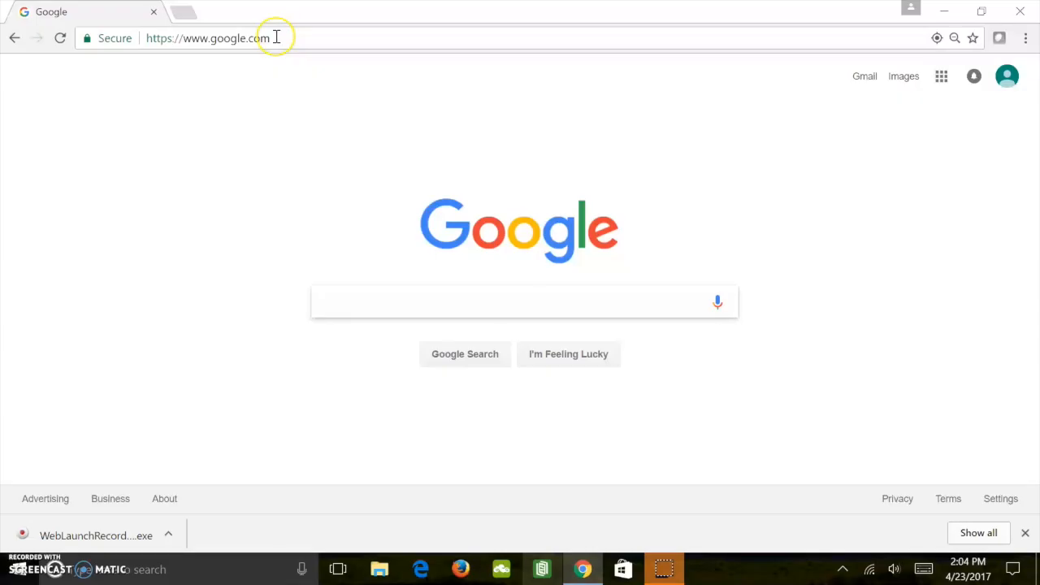
Replace Chrome's web address with 'wire' to head for the Wireshark download page.
left_click(207, 38)
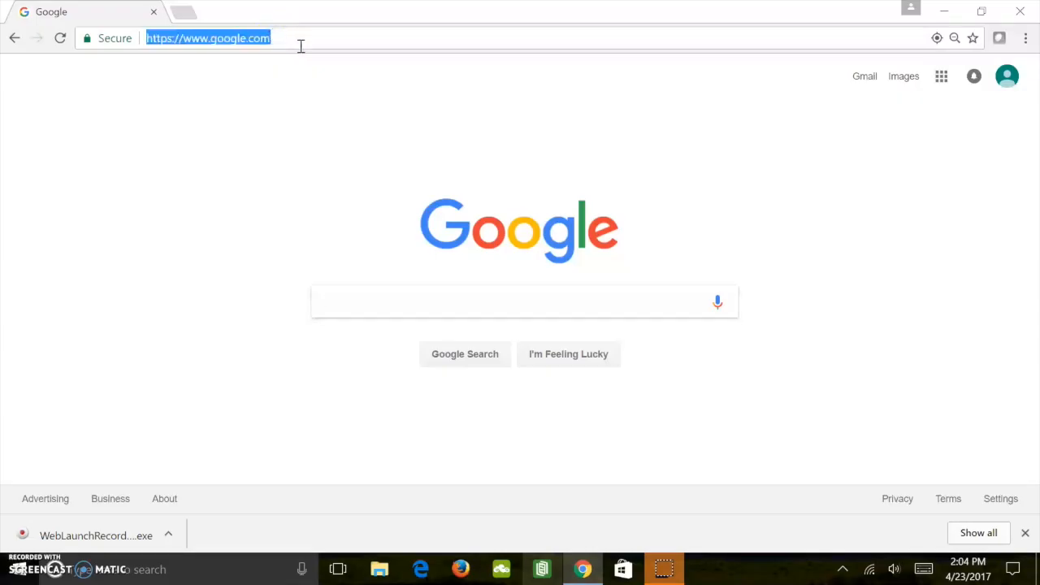
type("wireshark.org/download.htm")
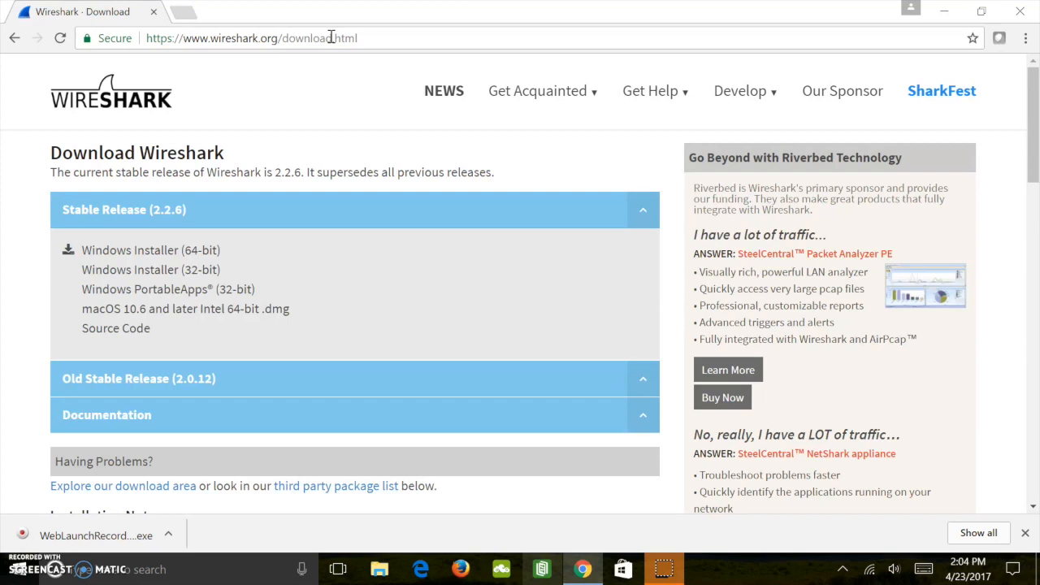
mouse_move(278, 205)
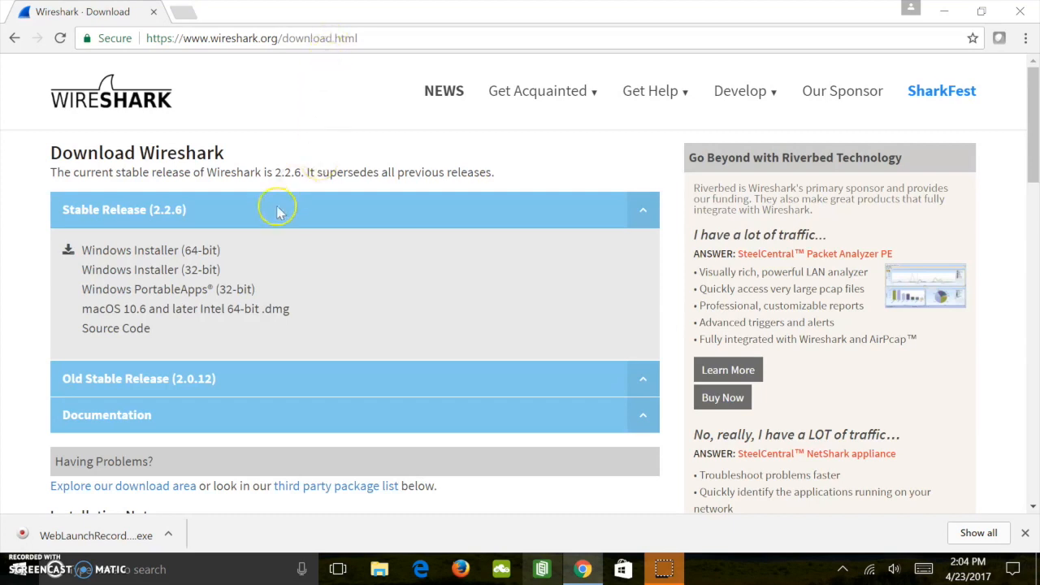
mouse_move(122, 250)
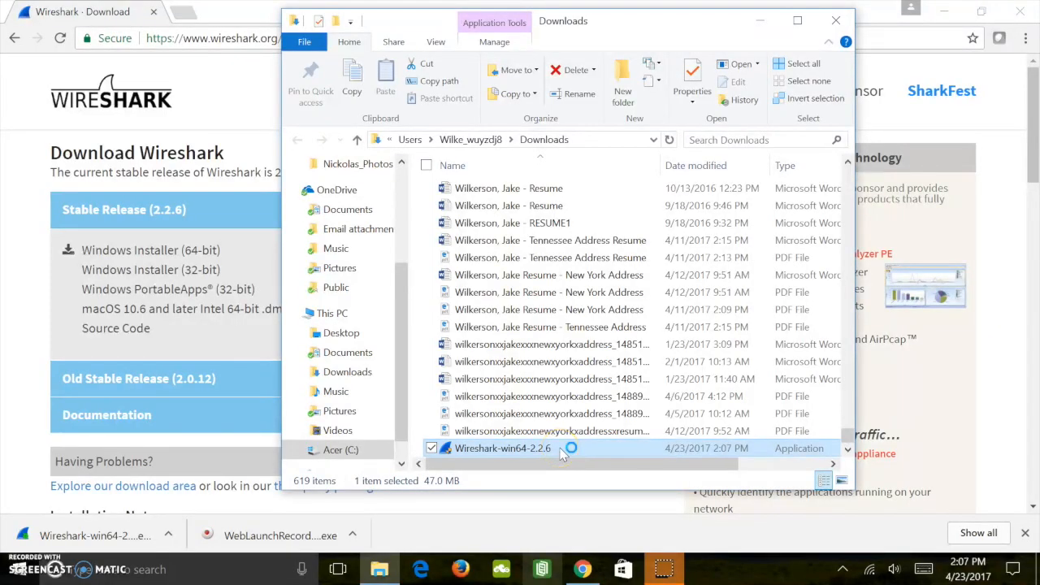
Launch the Wireshark installer, accept the licence and keep the default shortcuts.
double_click(503, 448)
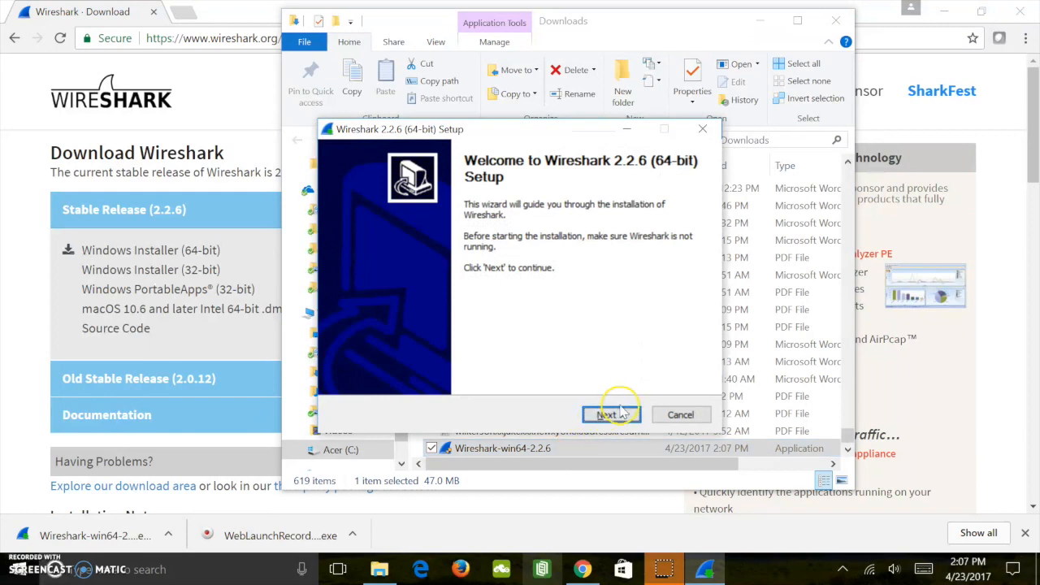
left_click(611, 414)
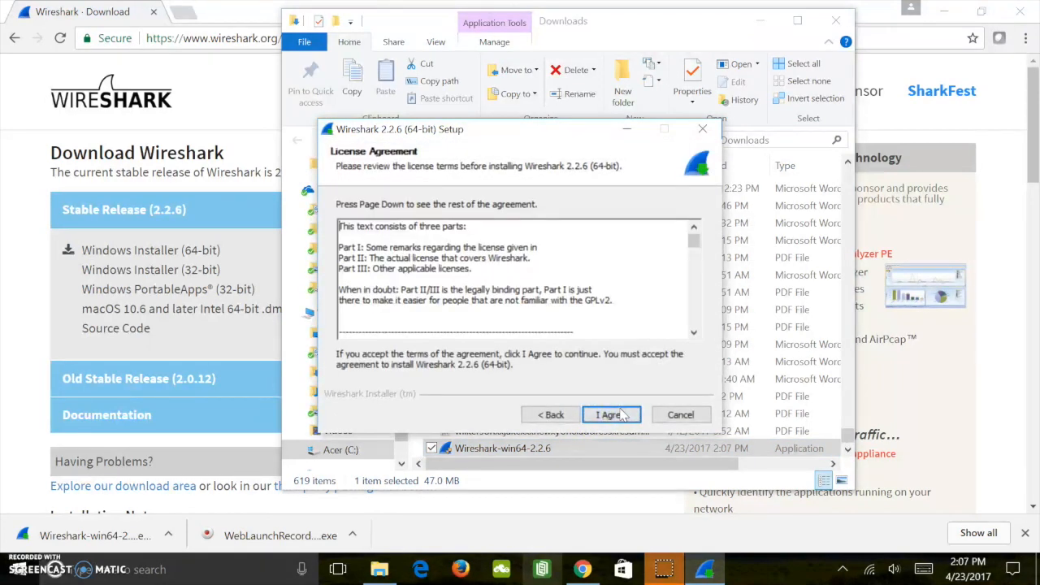
left_click(611, 414)
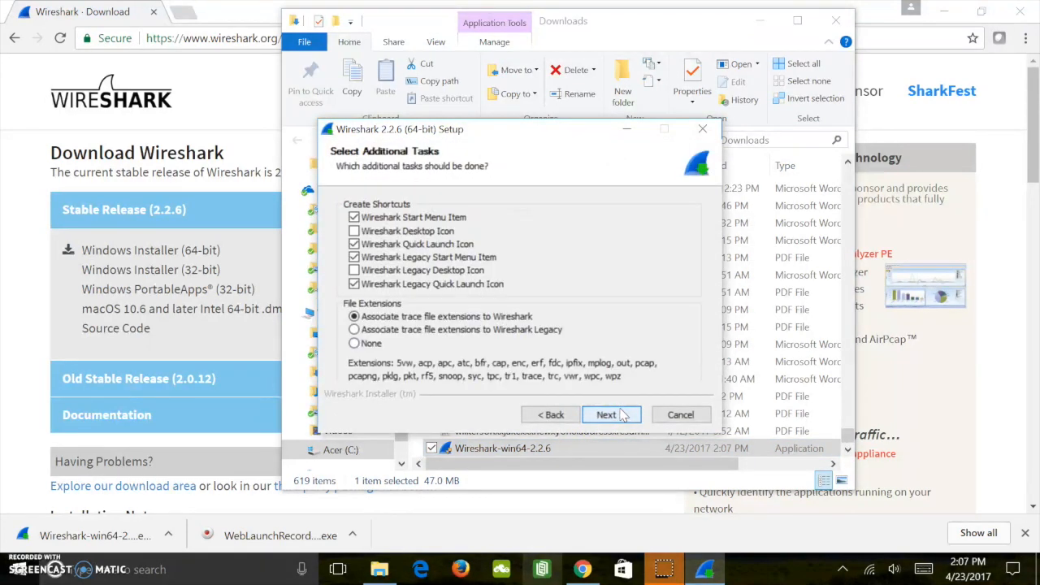
left_click(606, 415)
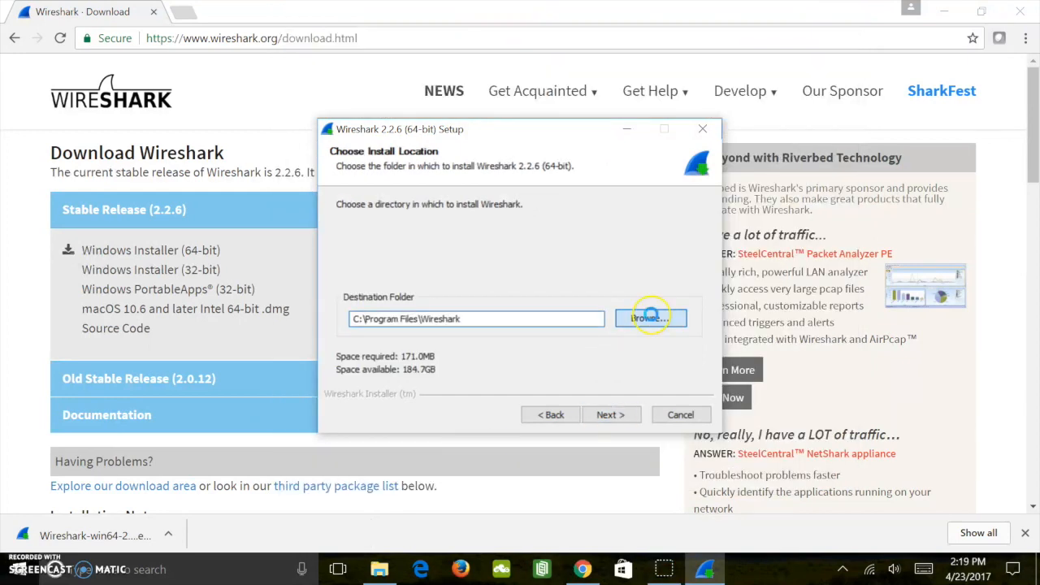
Install to C:\security\Wireshark with WinPcap 4.1.3 included.
left_click(650, 317)
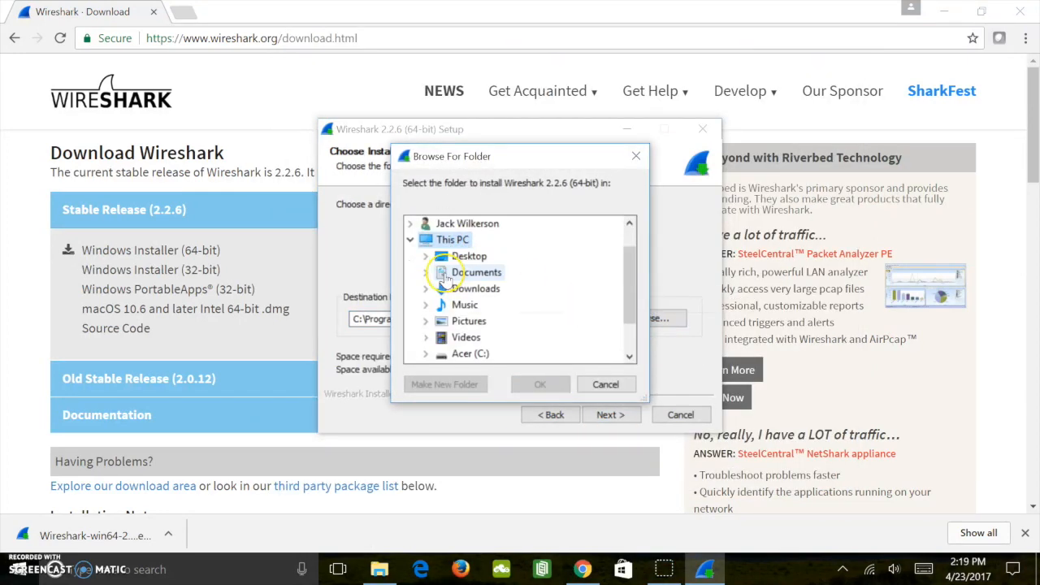
scroll("down", 3)
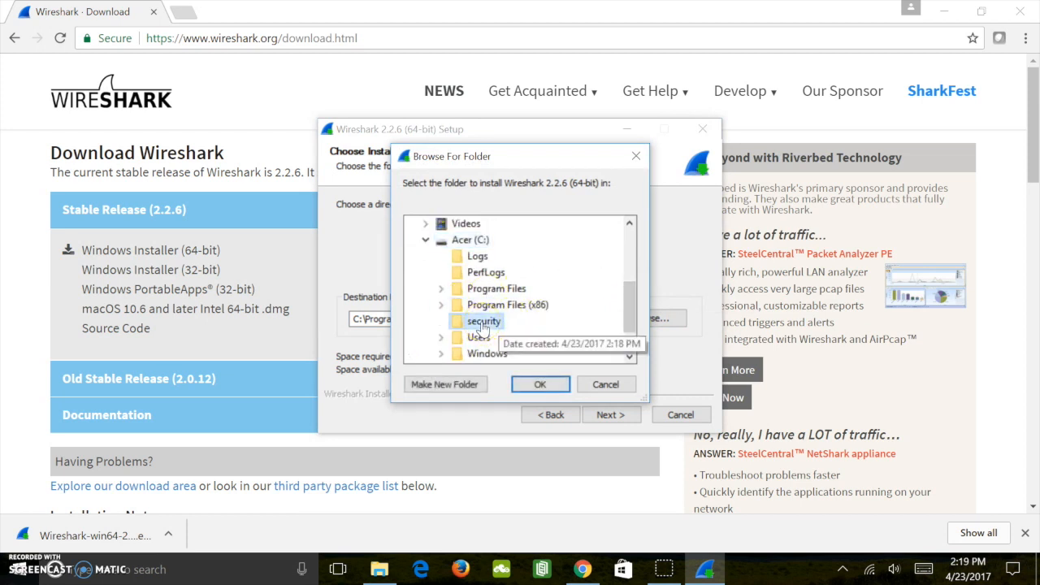
left_click(539, 384)
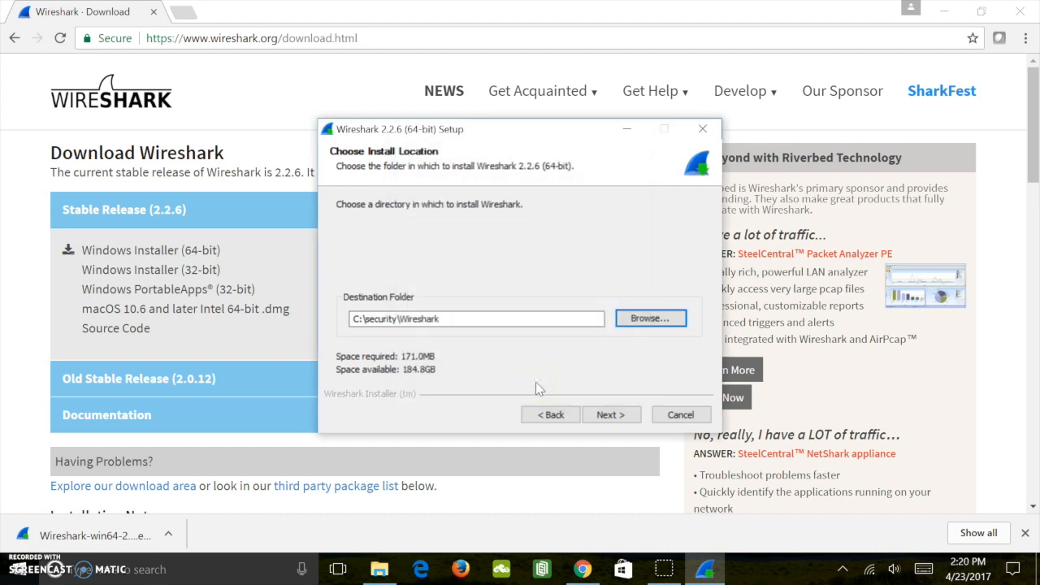
left_click(611, 415)
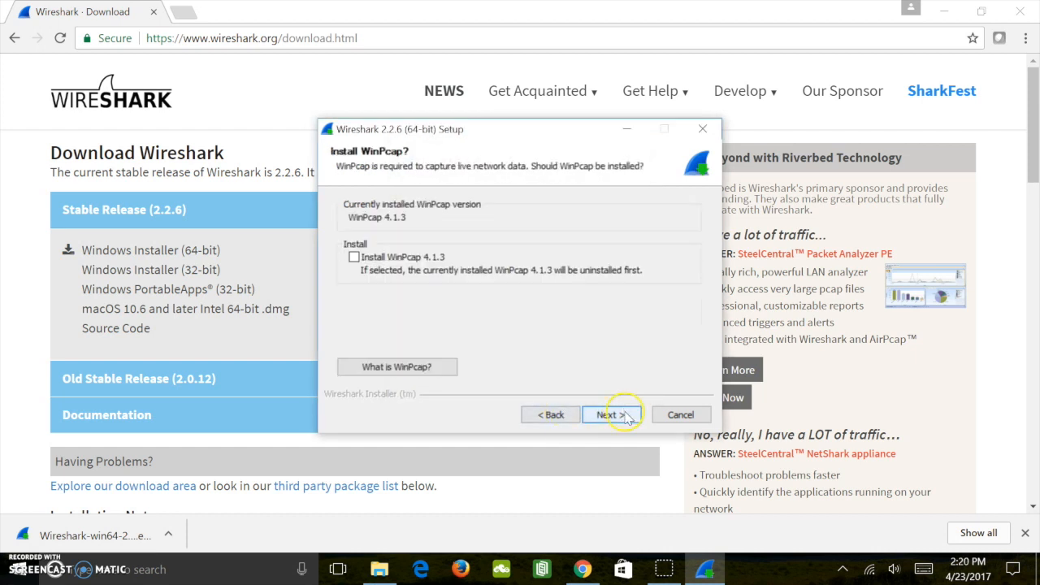
left_click(354, 257)
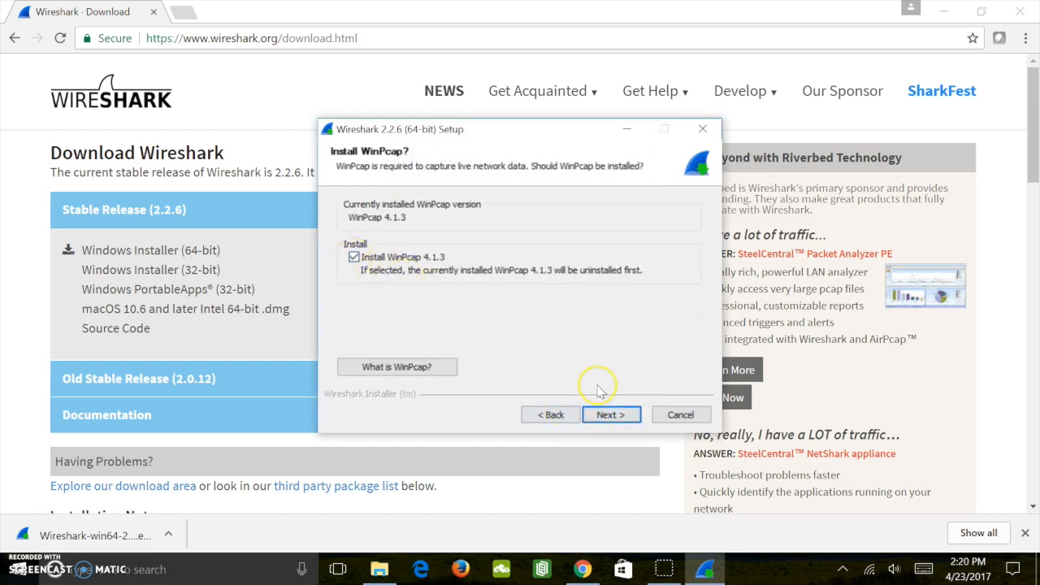
left_click(612, 414)
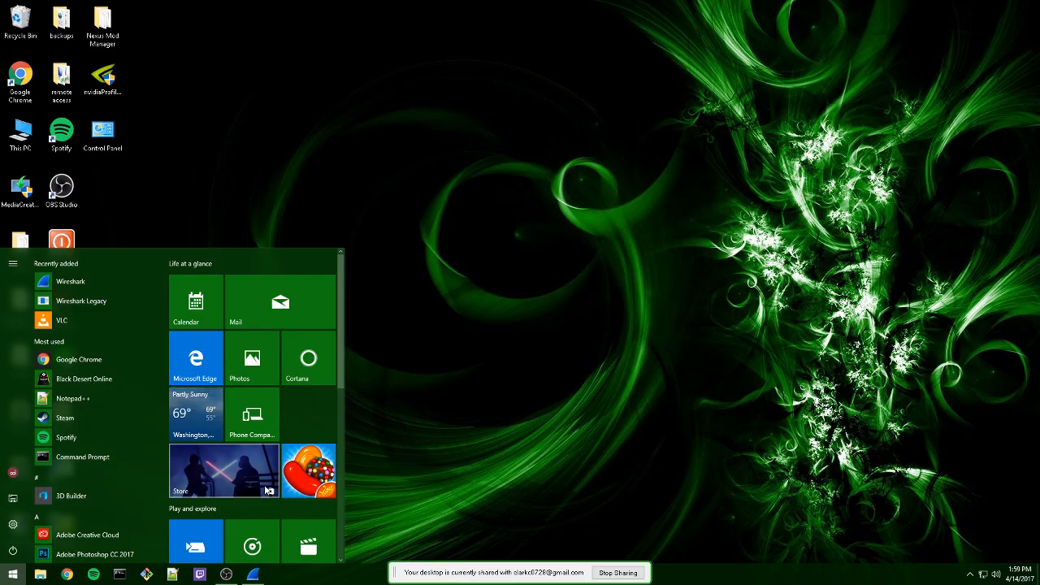
Launch Wireshark by name from Windows search and list its capture interfaces.
type("w")
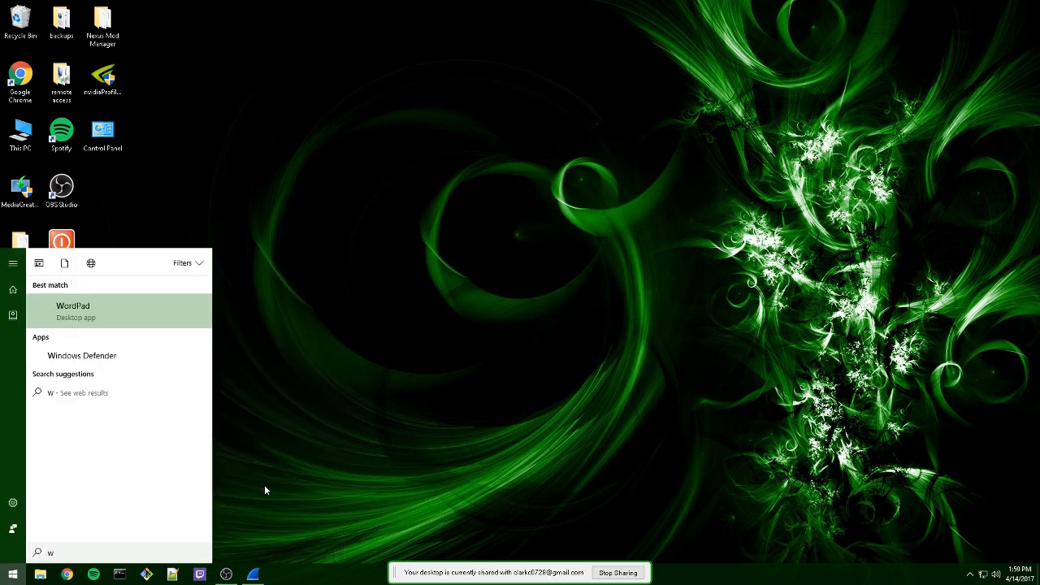
type("ireshark")
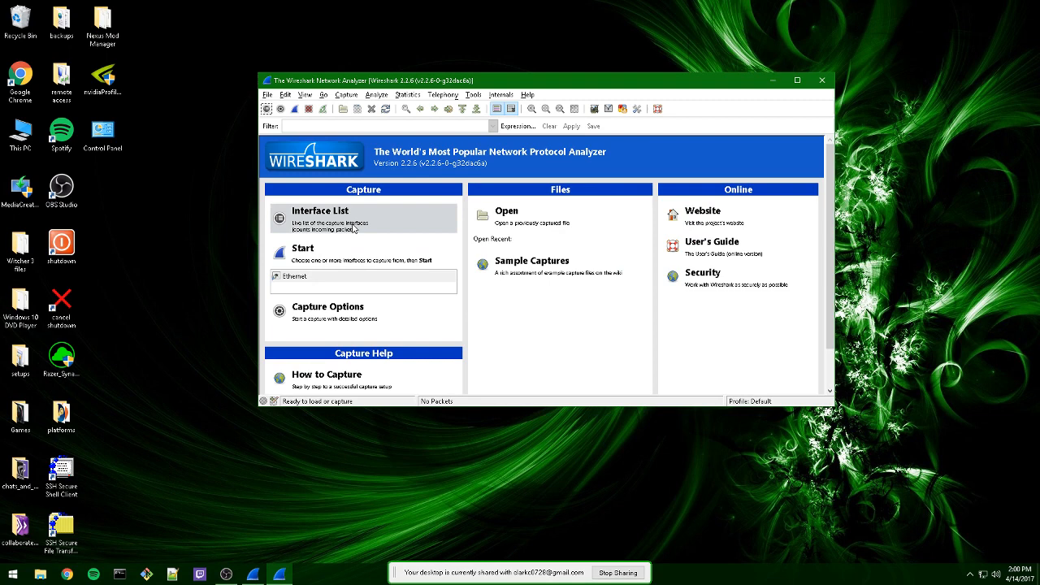
left_click(320, 210)
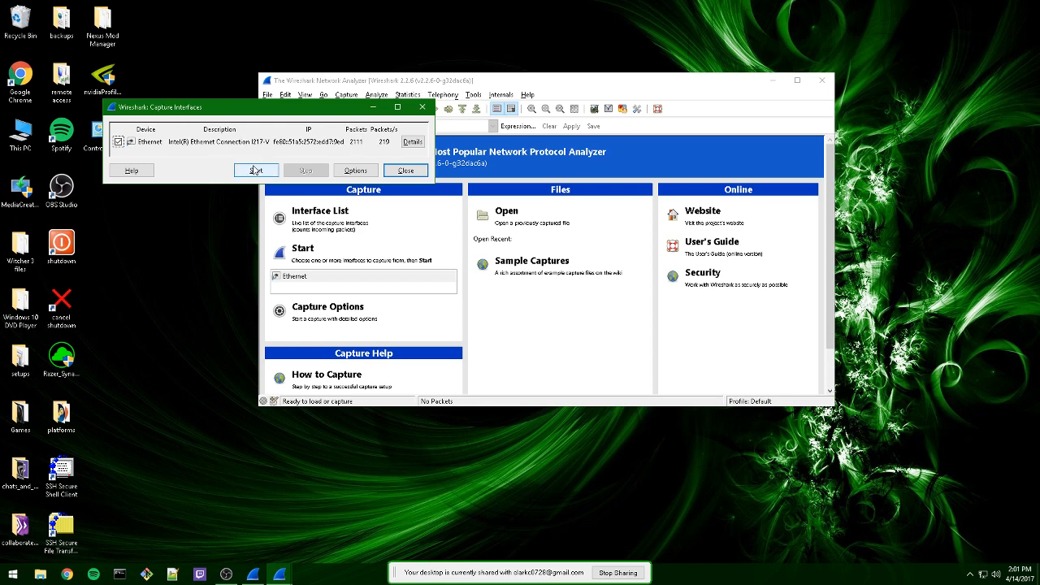
mouse_move(219, 152)
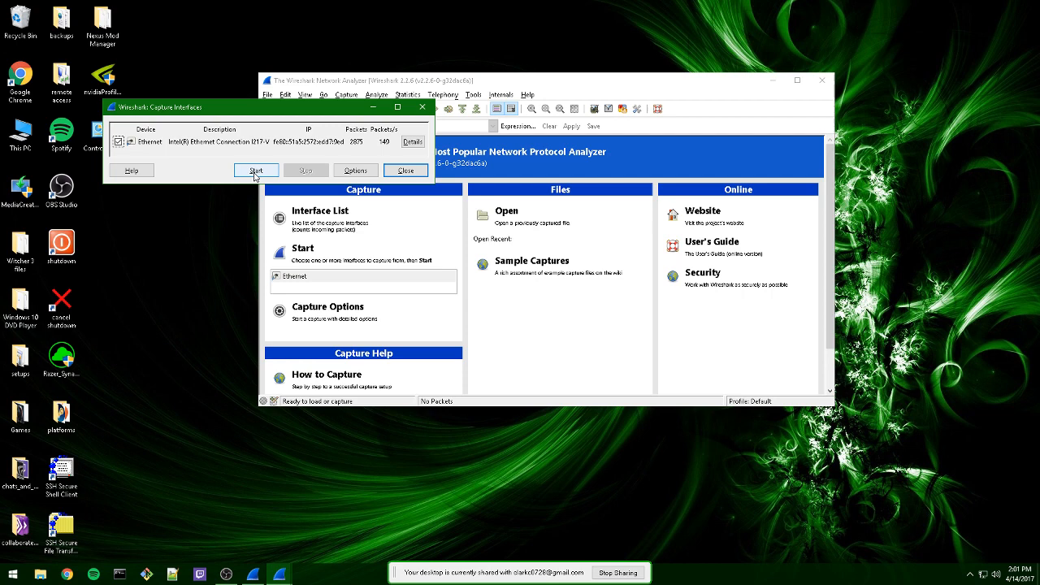
mouse_move(207, 171)
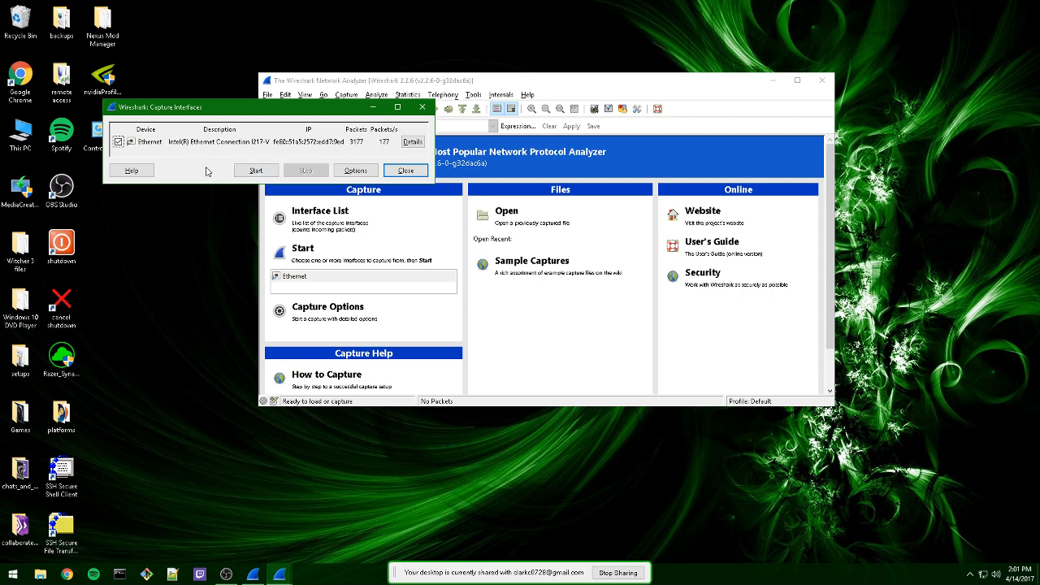
mouse_move(165, 165)
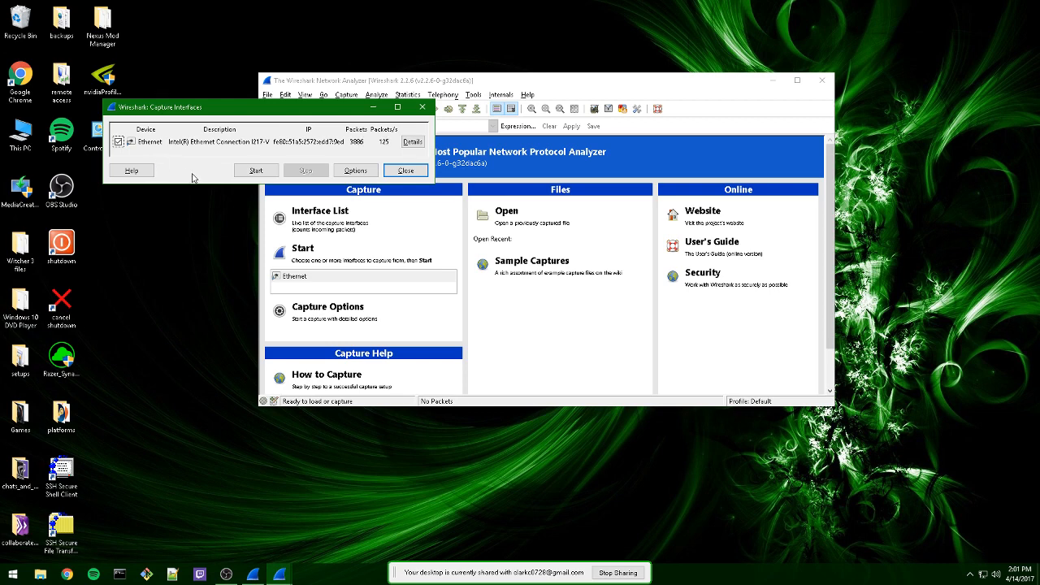
mouse_move(209, 211)
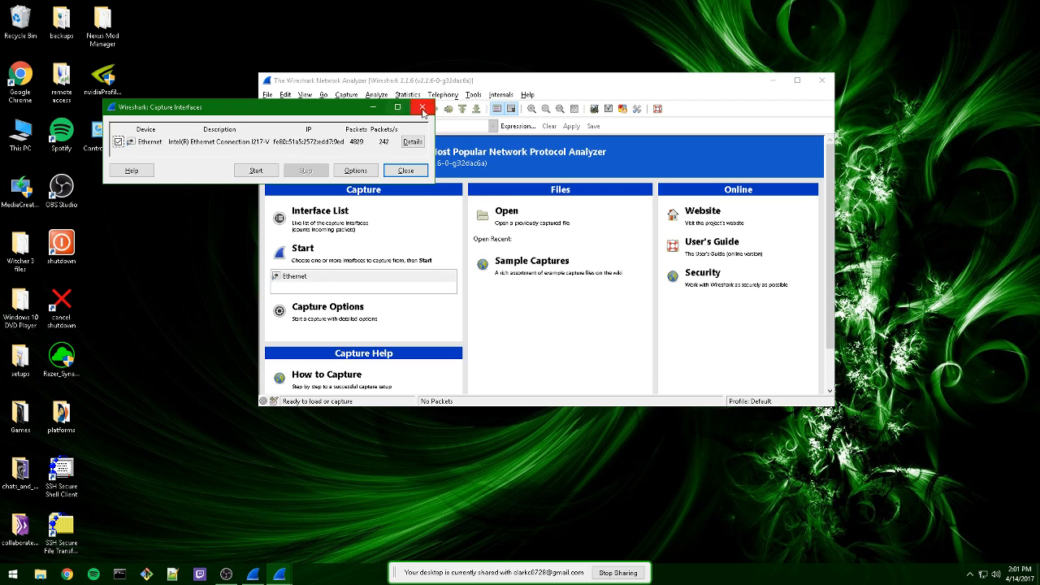
Start an Ethernet capture from Capture Options and filter the display to http.
left_click(422, 107)
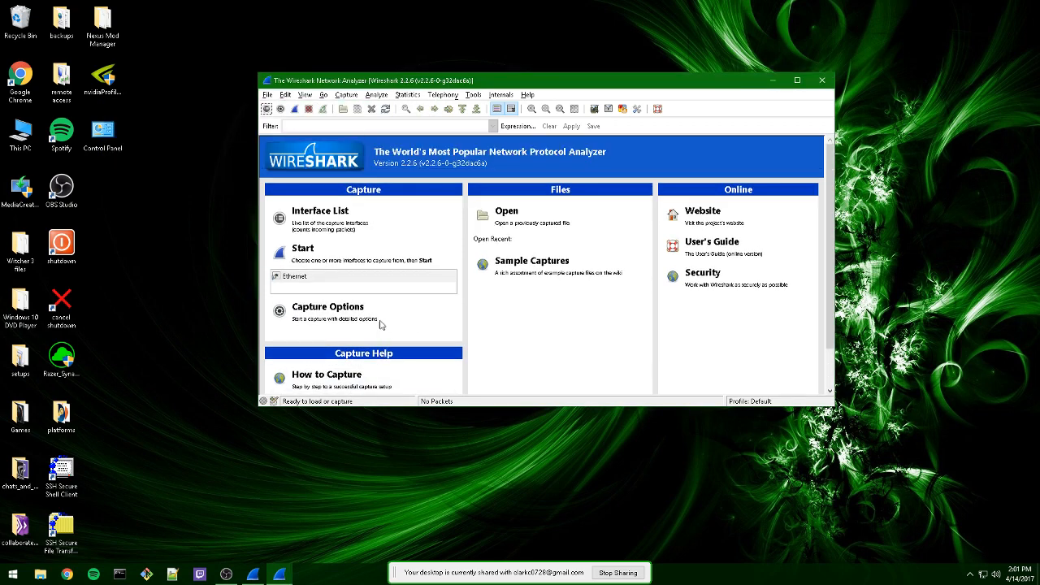
left_click(328, 306)
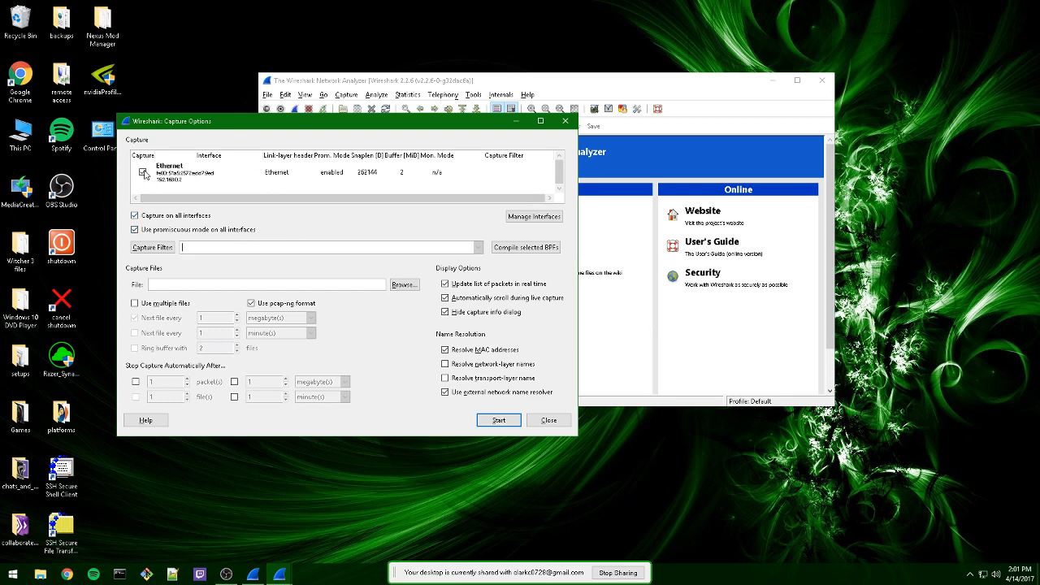
left_click(144, 172)
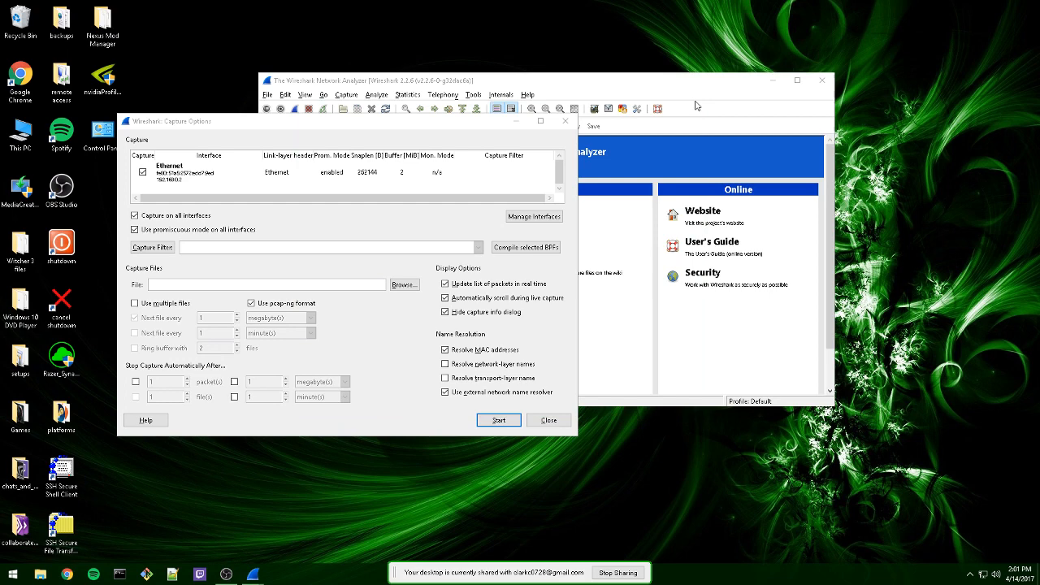
mouse_move(318, 353)
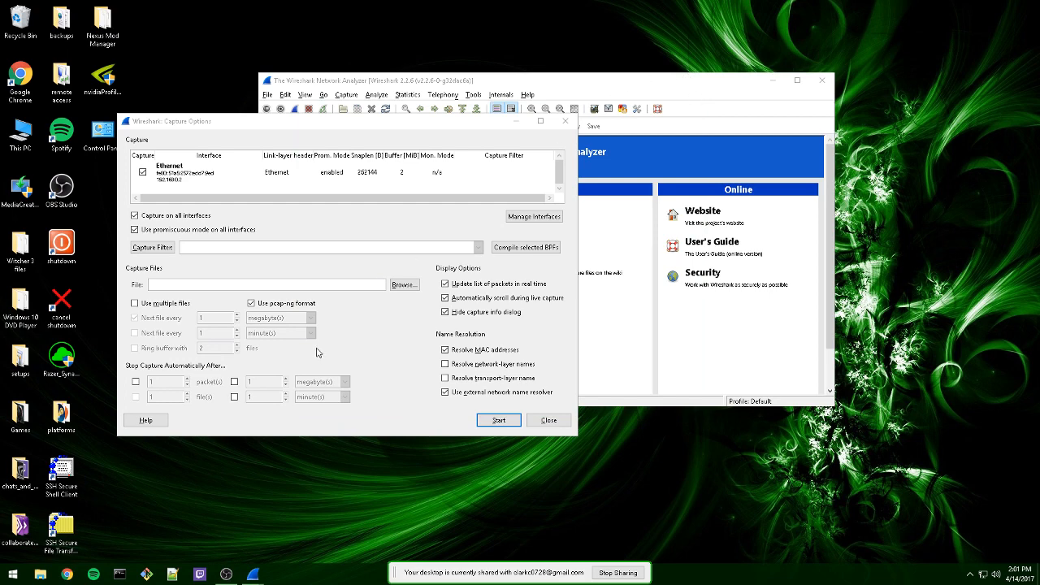
mouse_move(225, 575)
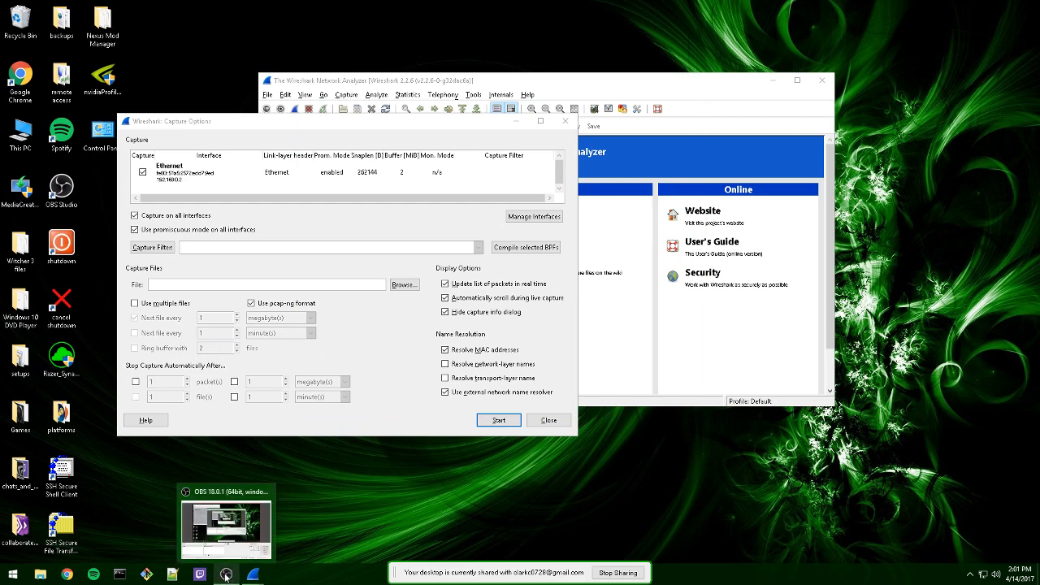
left_click(499, 421)
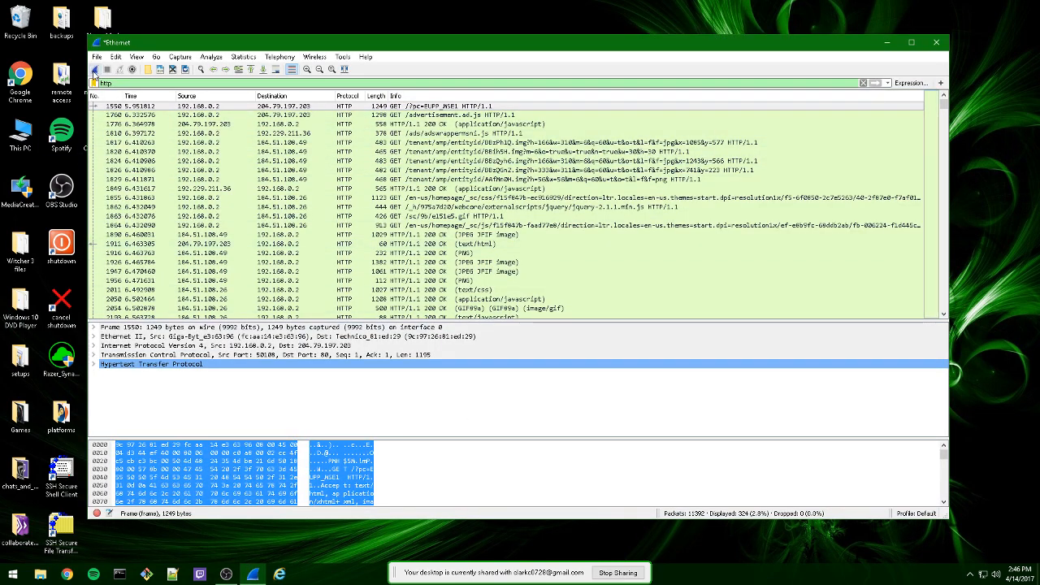
mouse_move(96, 69)
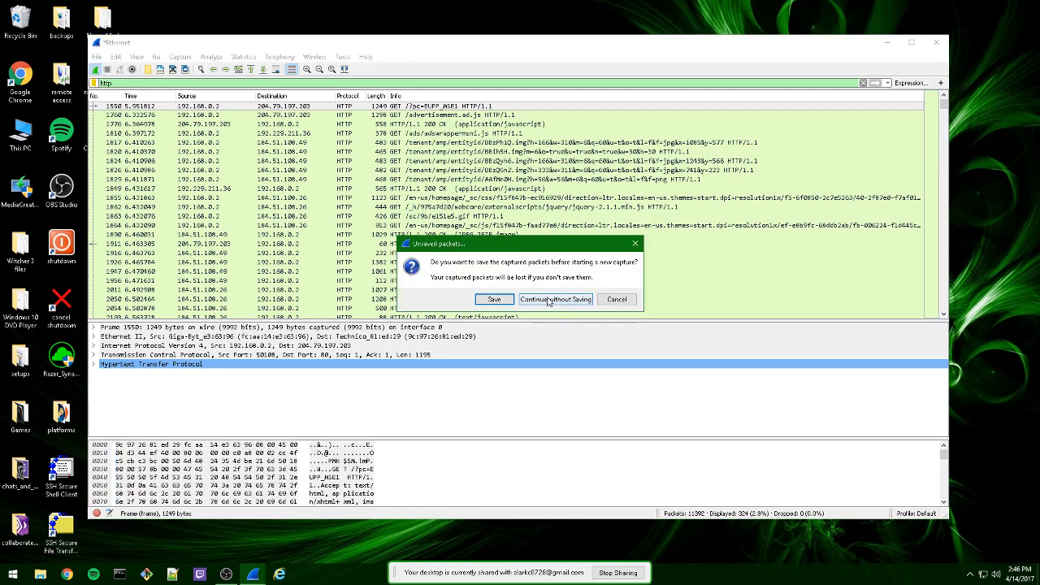
Restart the capture without saving, stop it, and clear the http filter.
left_click(555, 299)
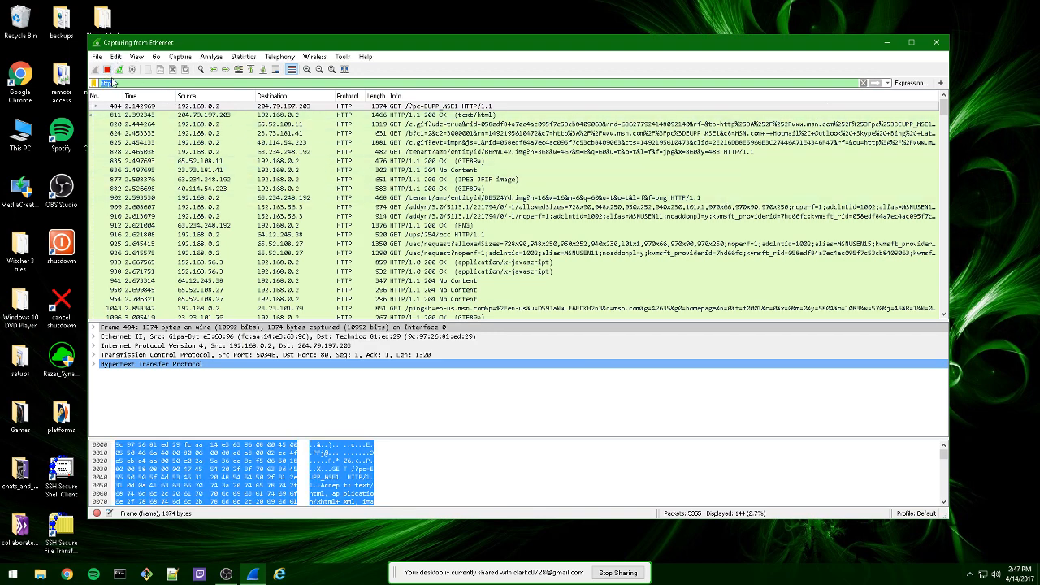
left_click(107, 70)
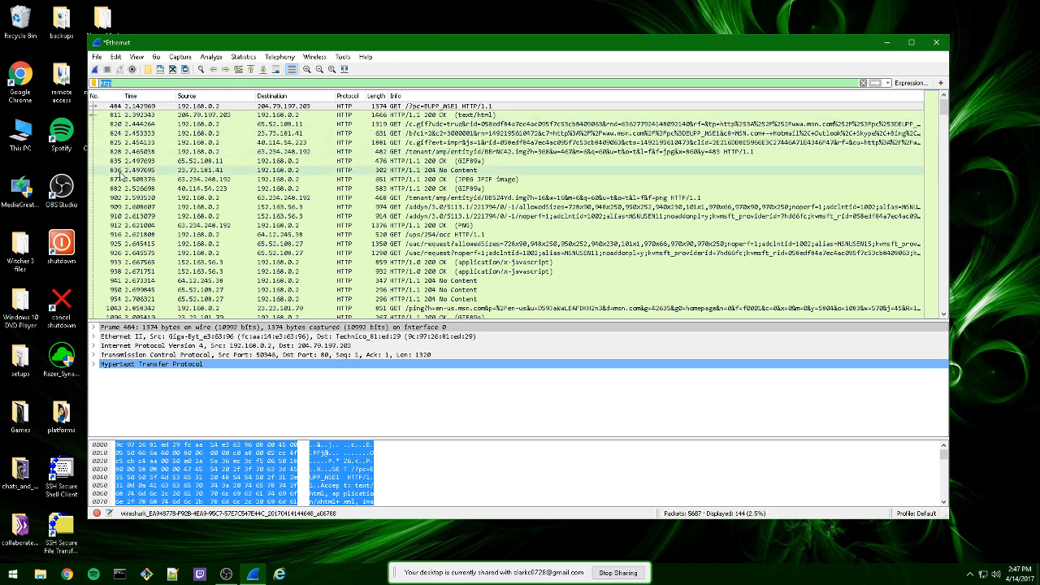
left_click(865, 82)
type("GET / HTTP/1.1")
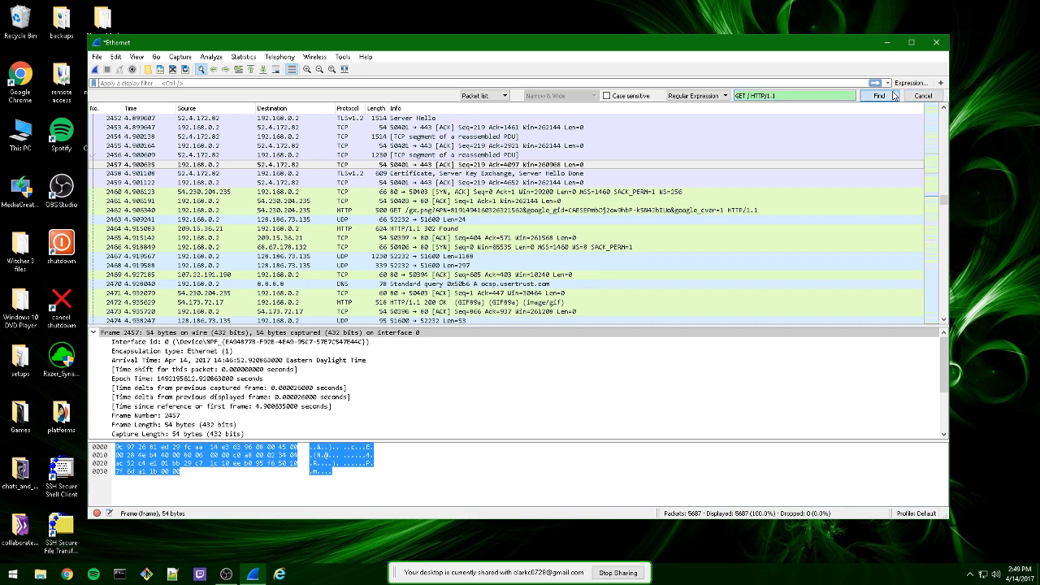
Find packet 2964, expand its Hypertext Transfer Protocol details, and close its window.
left_click(879, 96)
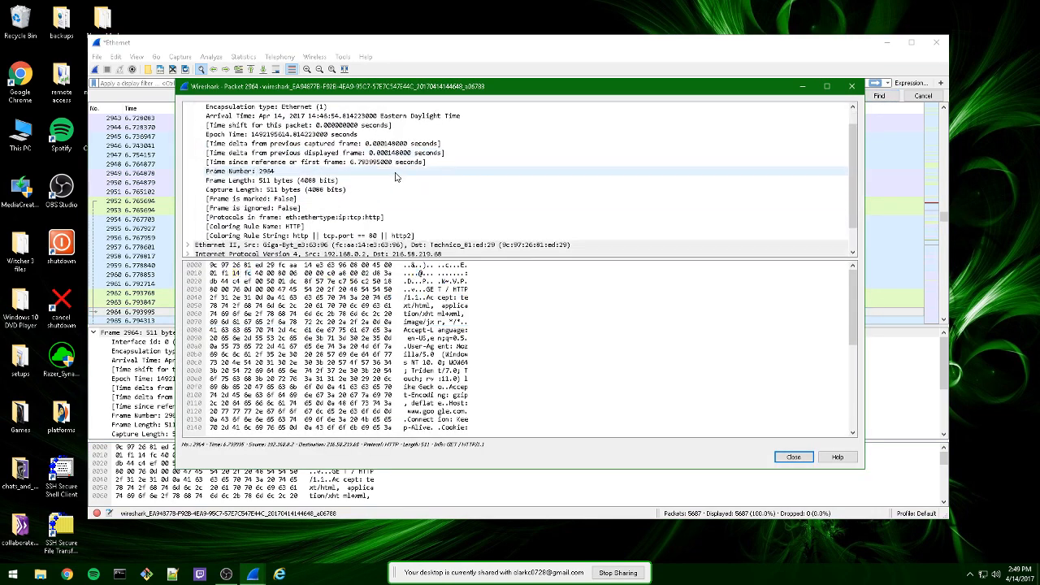
left_click(246, 245)
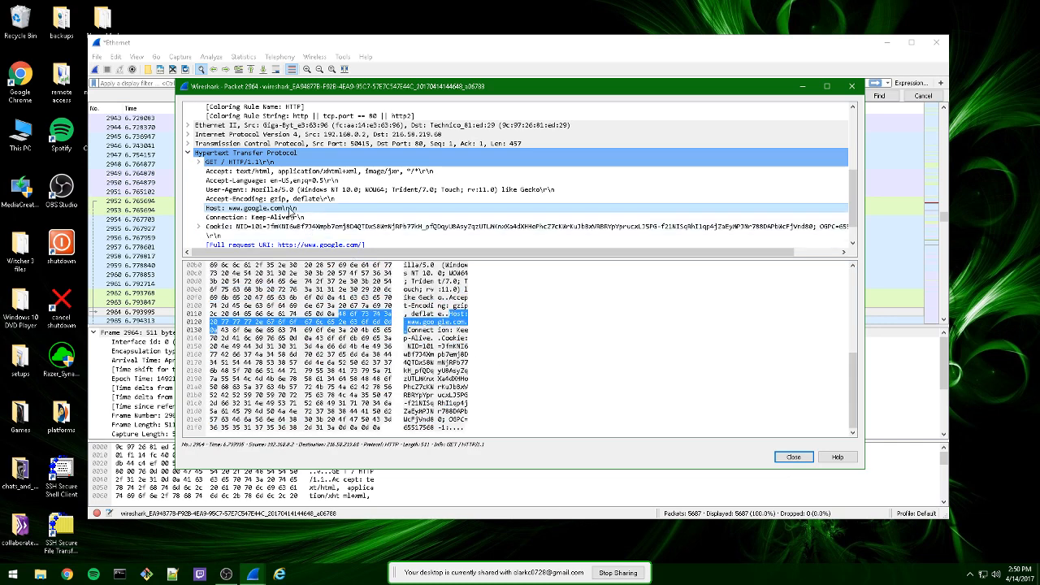
left_click(793, 456)
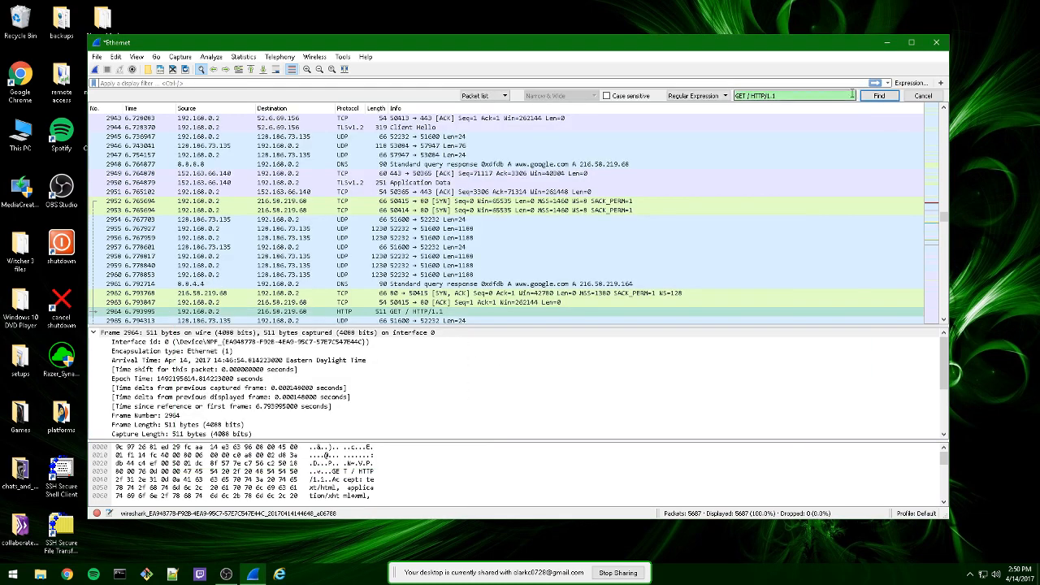